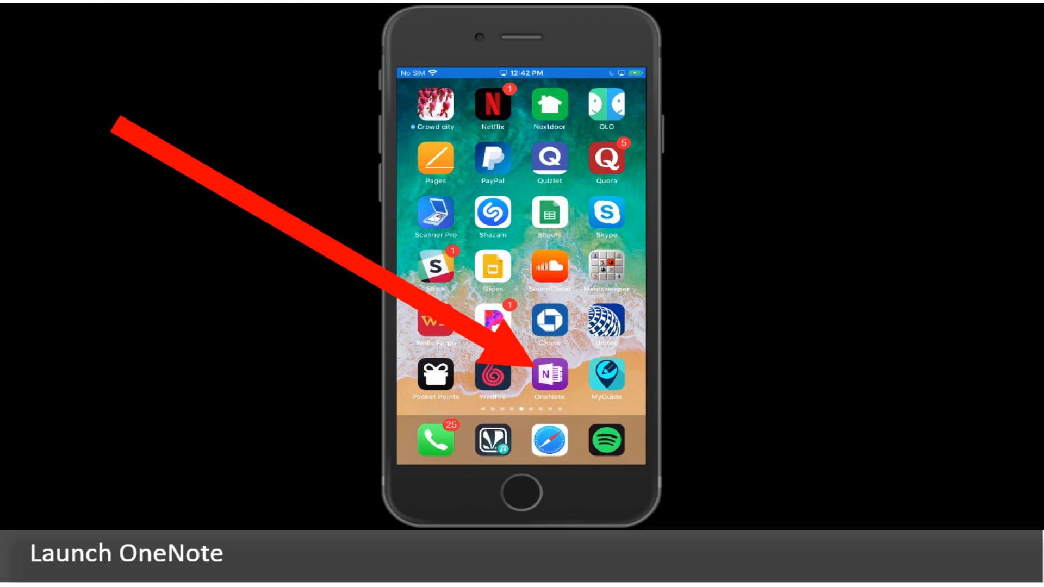
- Create a new notebook named 'todo list' and add New Section 1 to it
{"action": "left_click", "coordinate": [548, 378]}
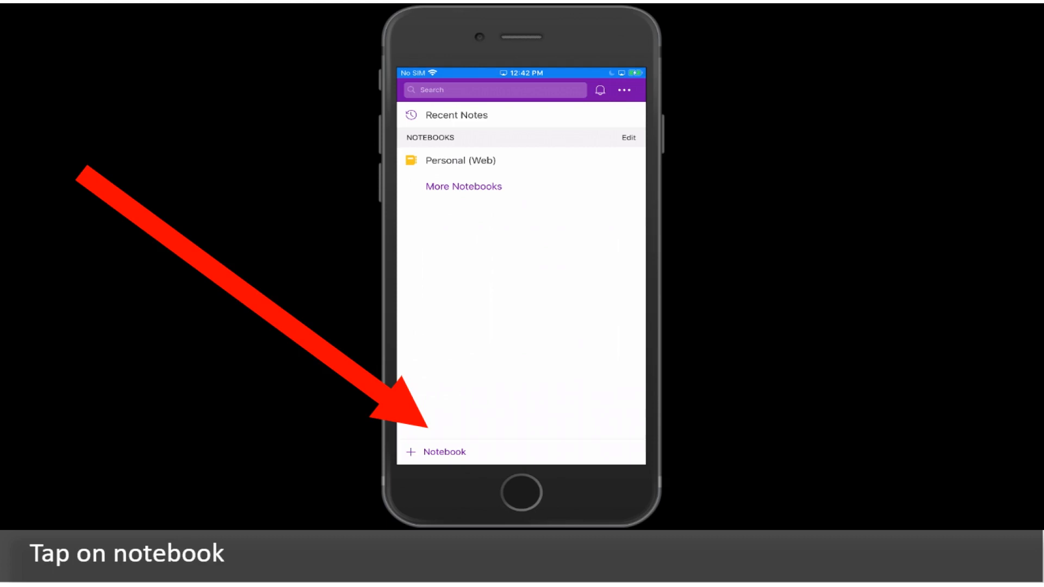
{"action": "type", "text": "todo list"}
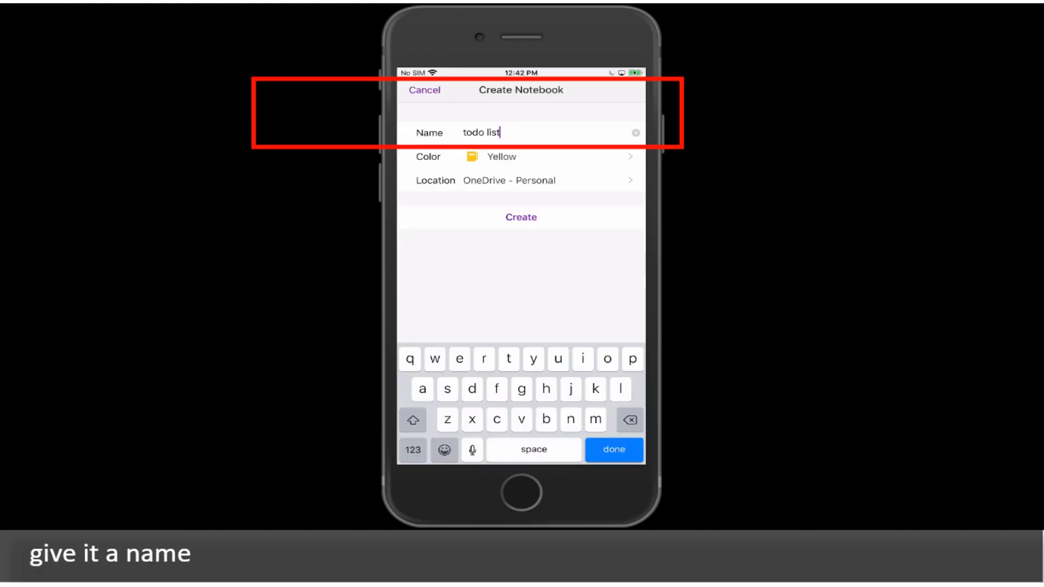
{"action": "left_click", "coordinate": [521, 217]}
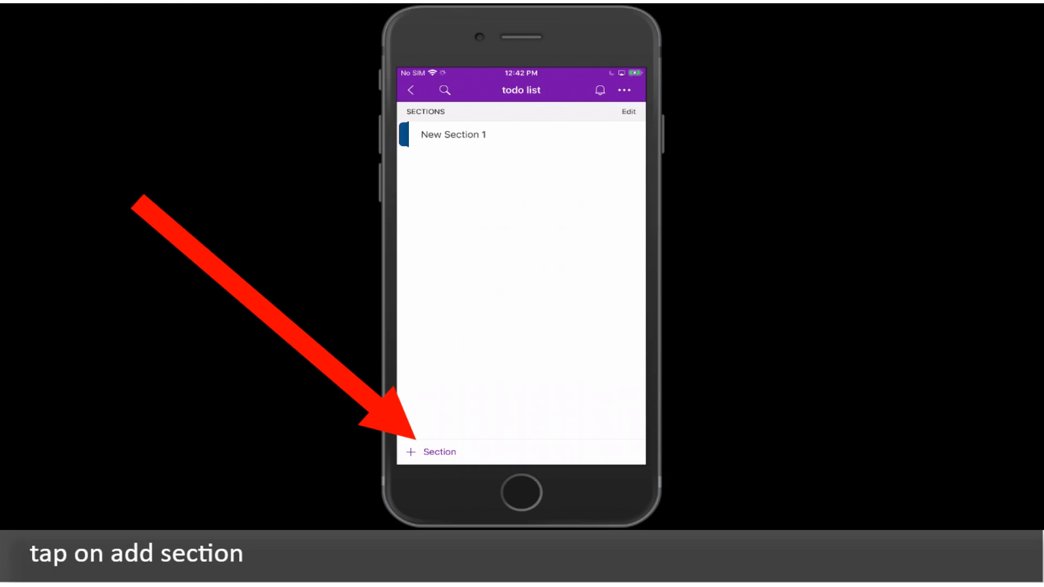
{"action": "left_click", "coordinate": [431, 452]}
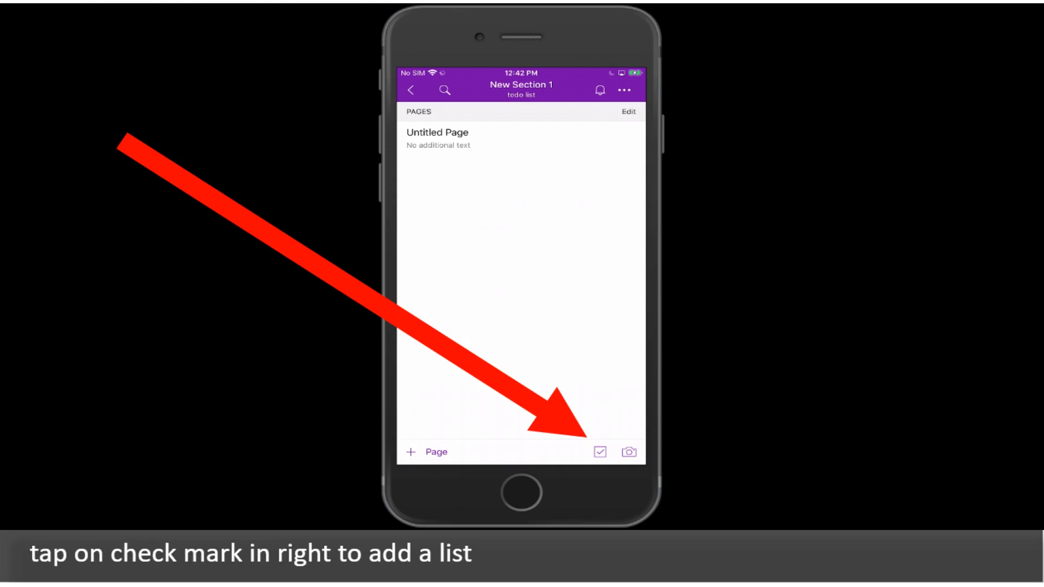
- Start a new untitled checklist with an empty first item awaiting text
{"action": "left_click", "coordinate": [598, 452]}
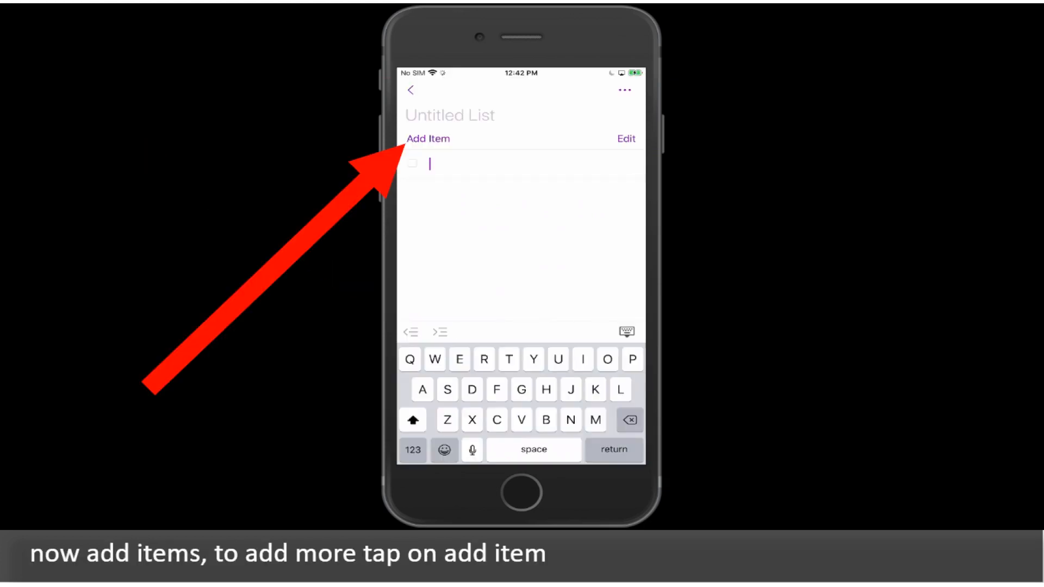